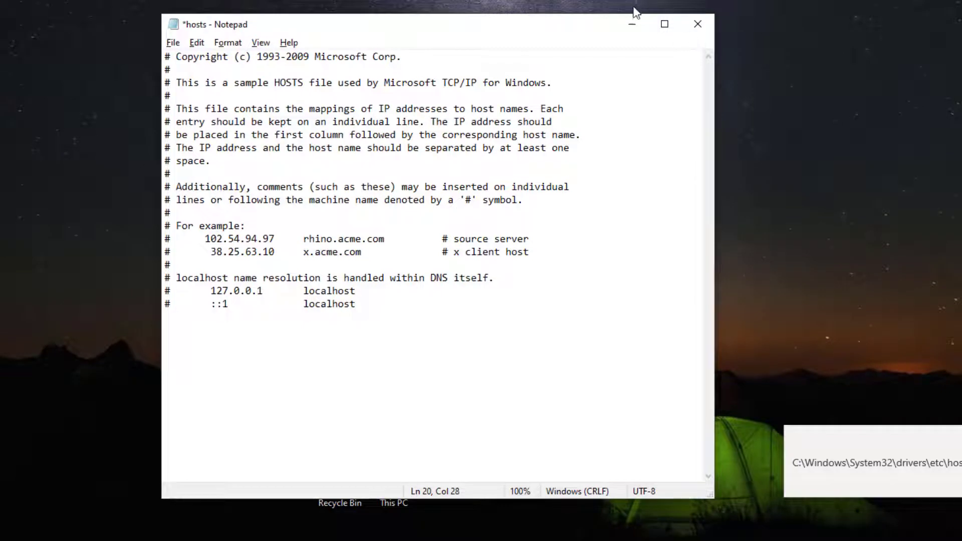
mouse_move(648, 52)
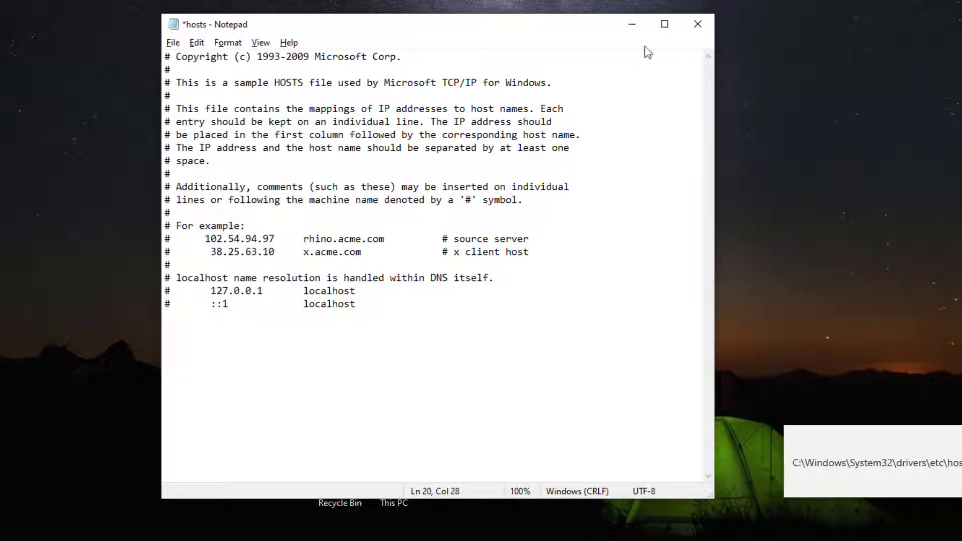
mouse_move(632, 24)
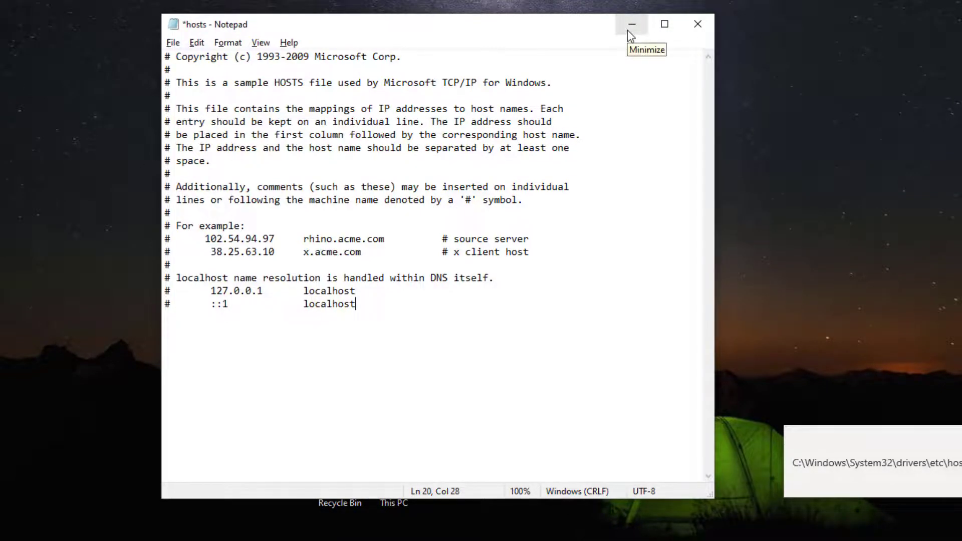
Minimize the Notepad window holding the unsaved hosts file to reveal the desktop.
click(631, 24)
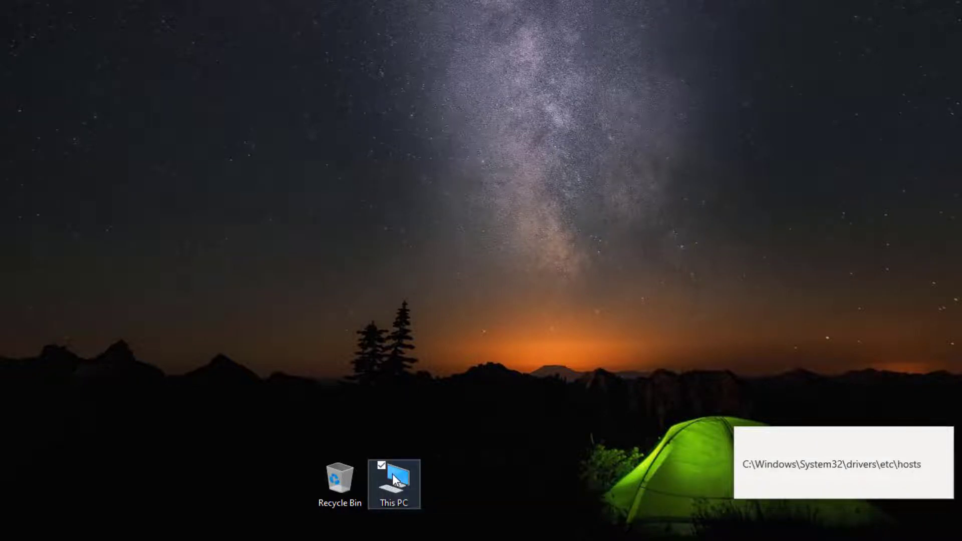
Enter This PC and bring up the View settings for hidden items and extensions.
double_click(393, 479)
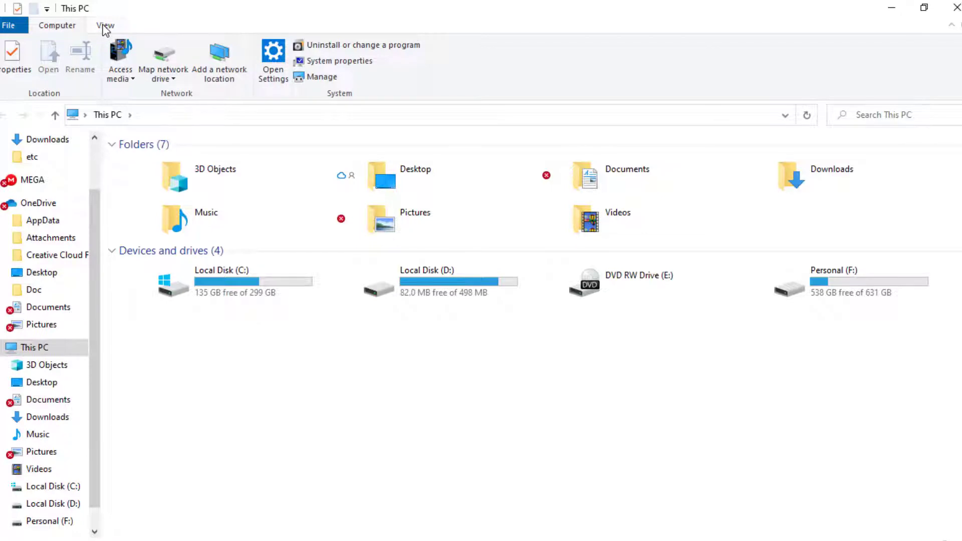
click(105, 25)
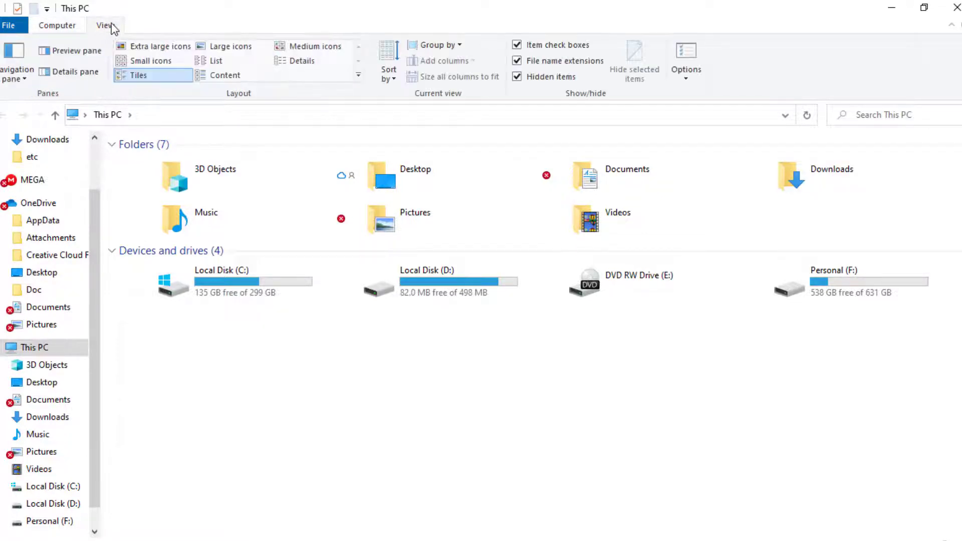
mouse_move(551, 90)
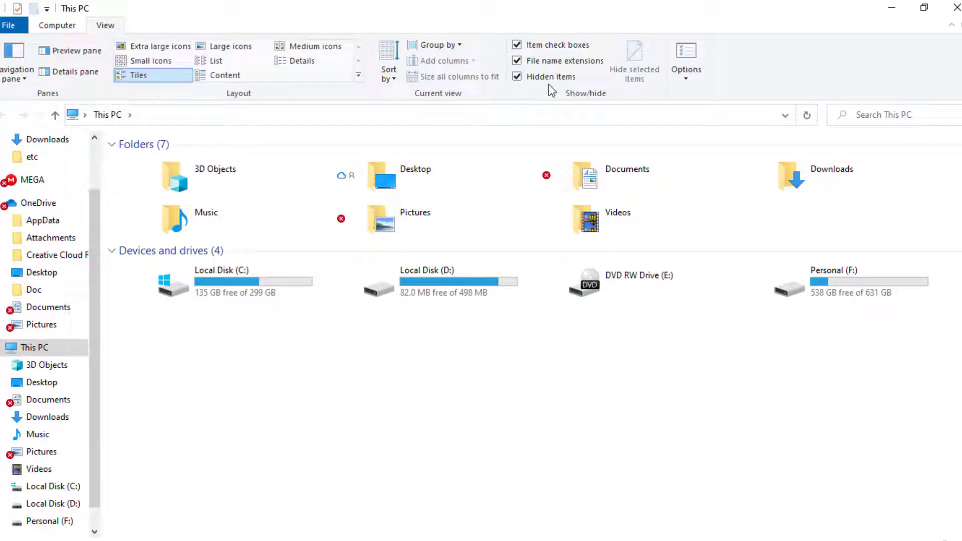
mouse_move(532, 90)
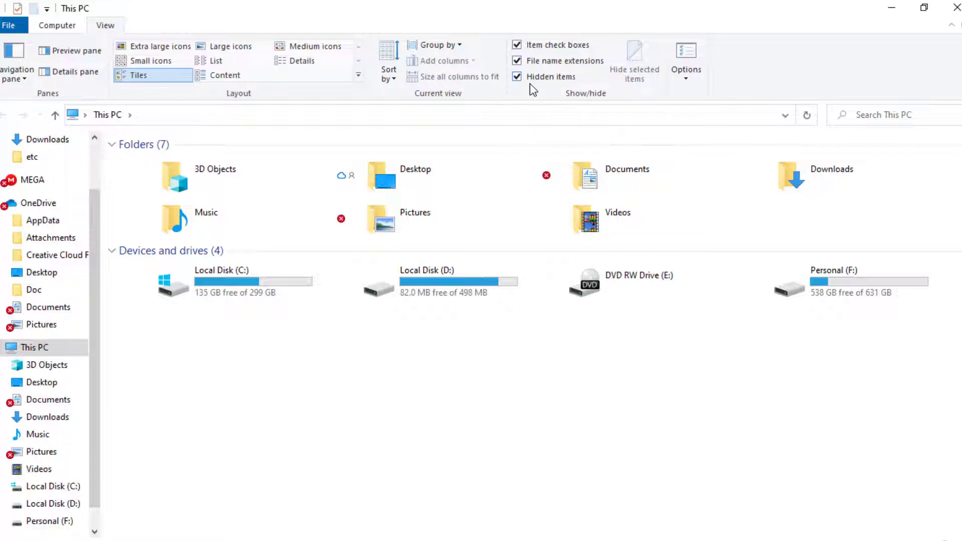
mouse_move(532, 77)
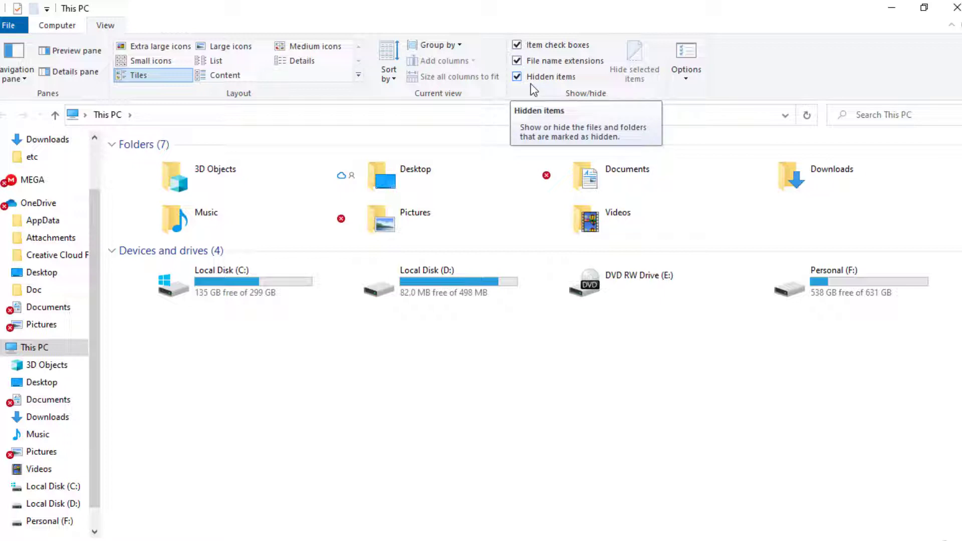
mouse_move(590, 70)
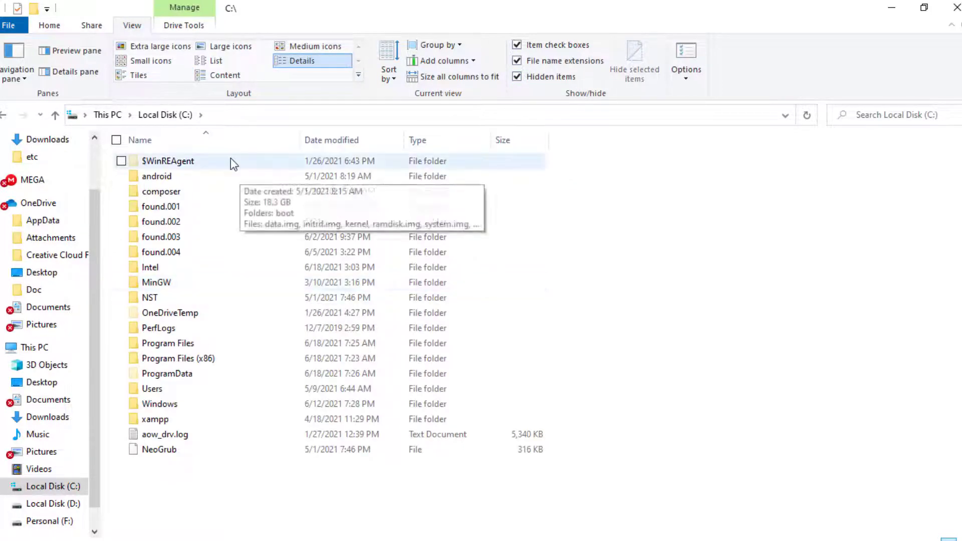
mouse_move(179, 404)
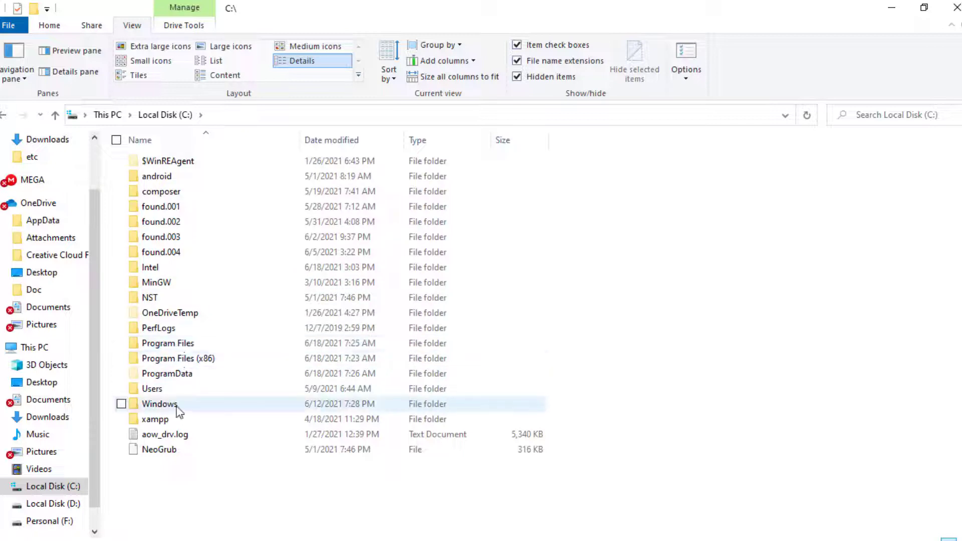
Navigate Windows > System32 > drivers > etc to reach the hosts file.
double_click(160, 404)
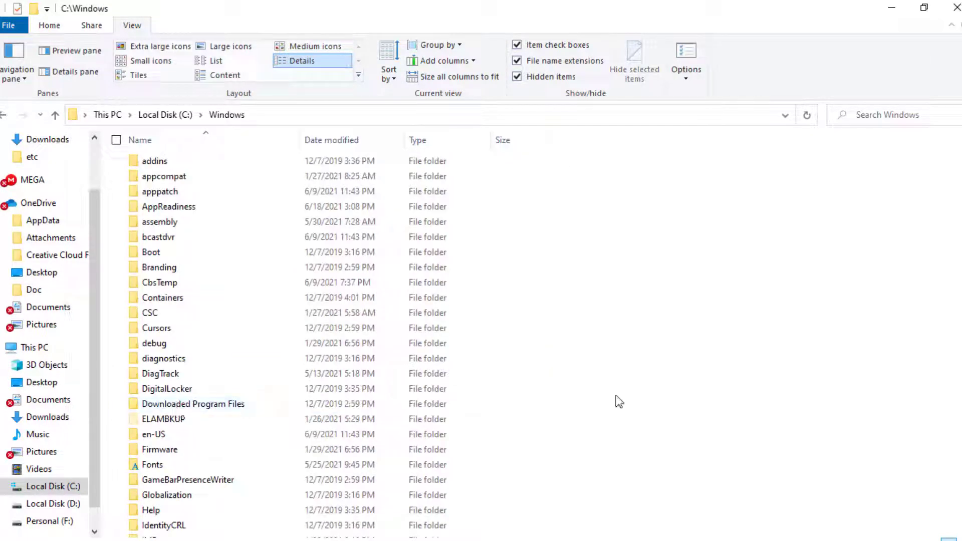
scroll(down, 3)
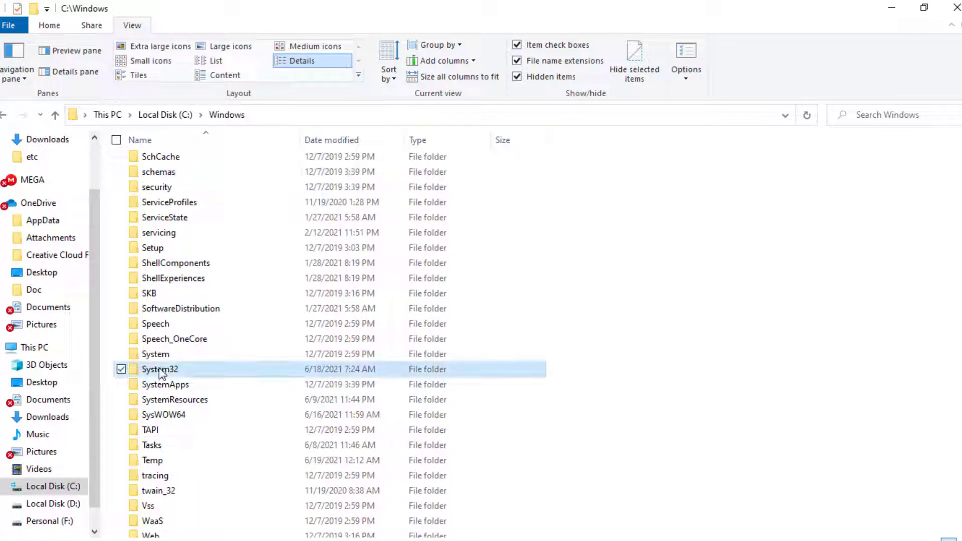
double_click(159, 369)
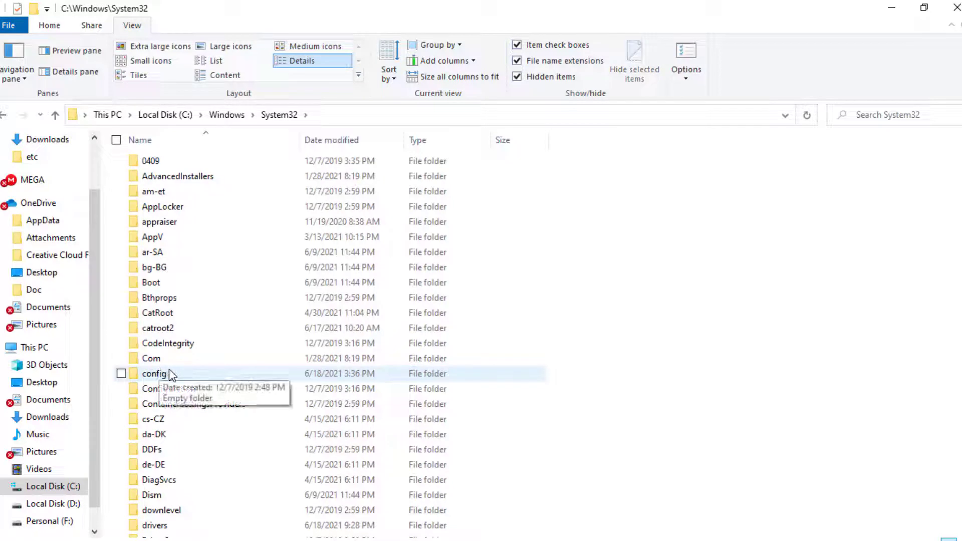
mouse_move(182, 343)
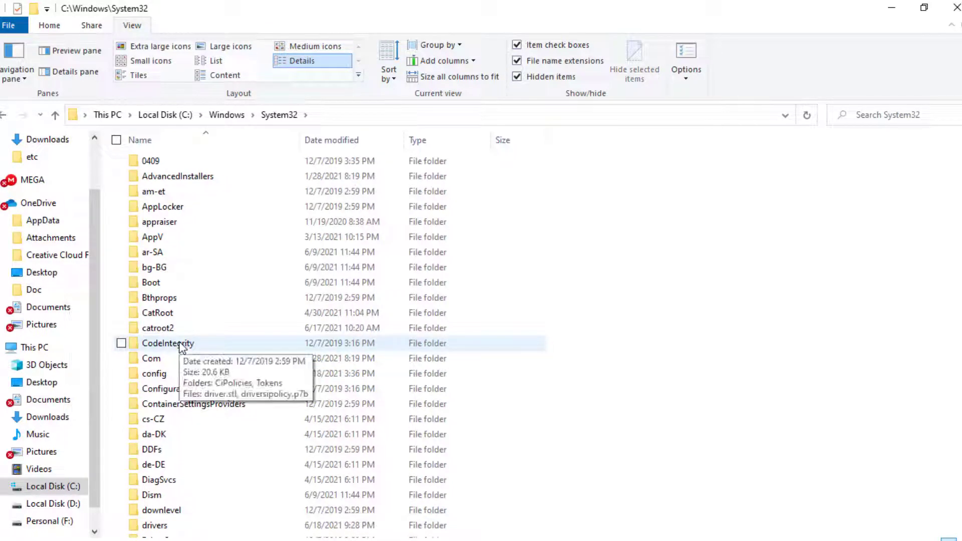
mouse_move(187, 404)
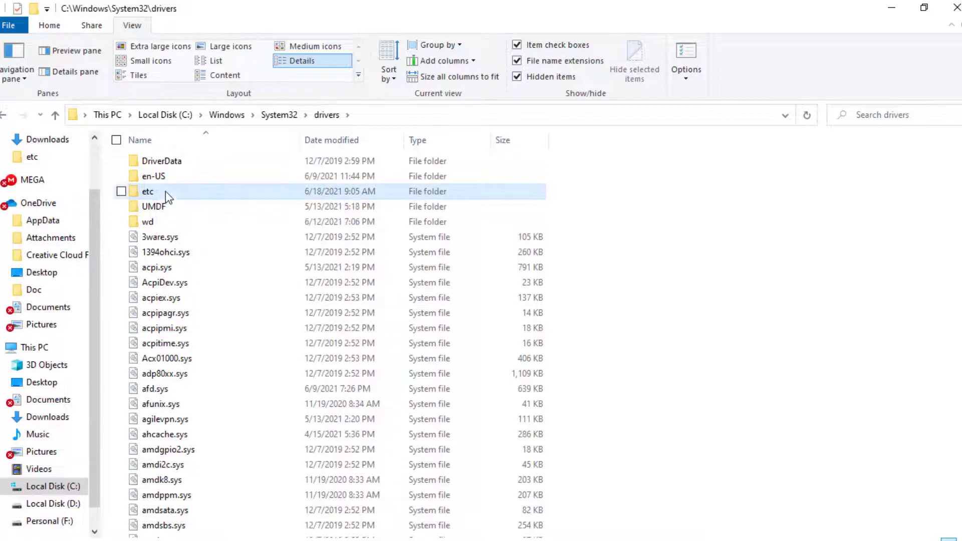
double_click(147, 192)
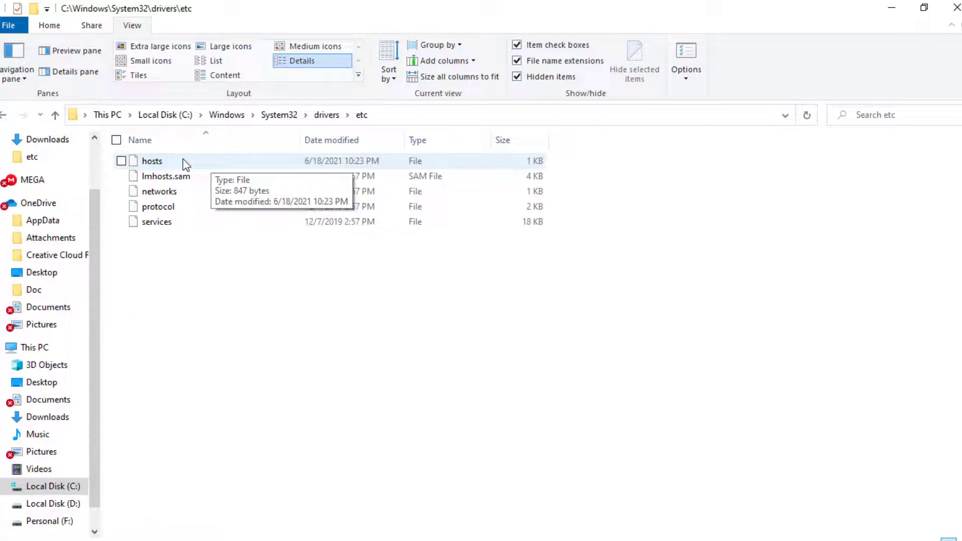
mouse_move(924, 8)
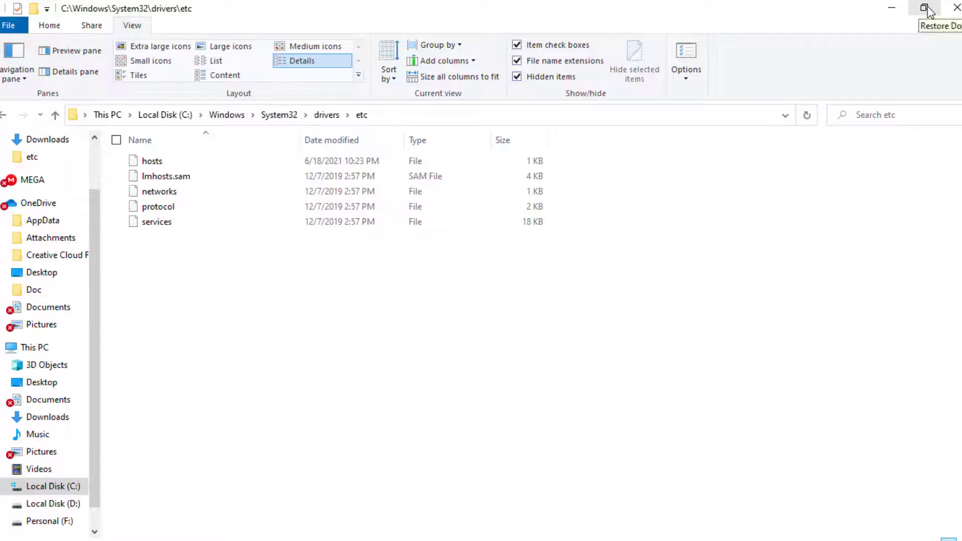
Drag hosts from etc onto the desktop and reopen that copy in Notepad.
click(926, 9)
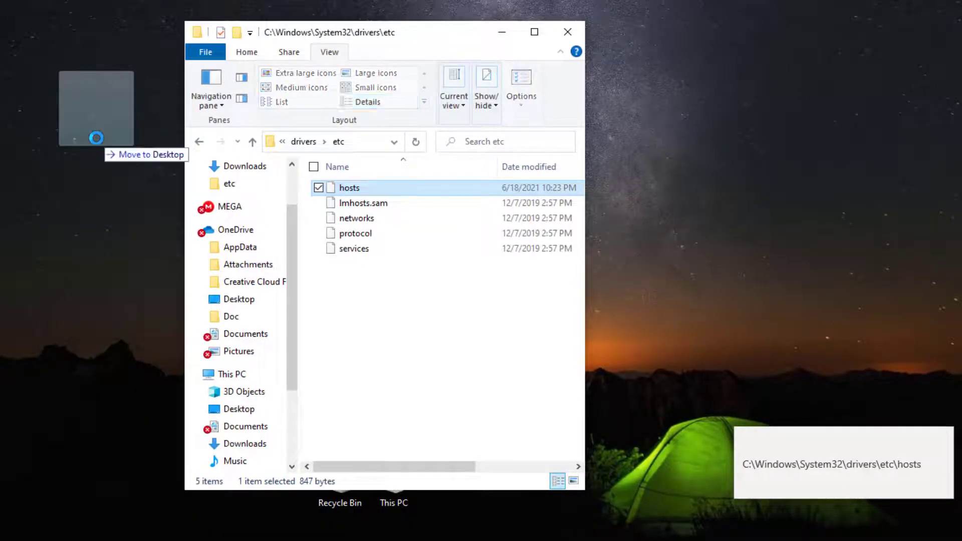
drag(348, 187, 96, 108)
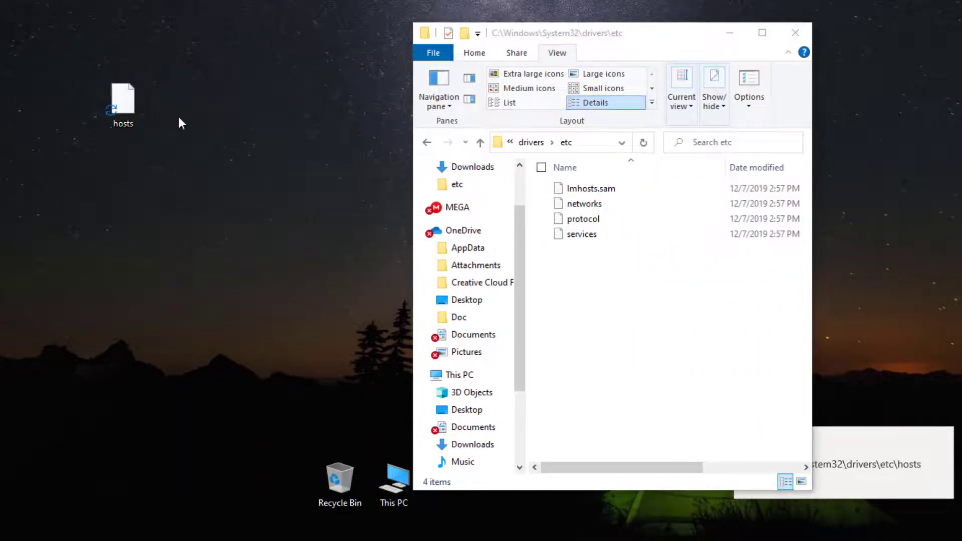
click(122, 99)
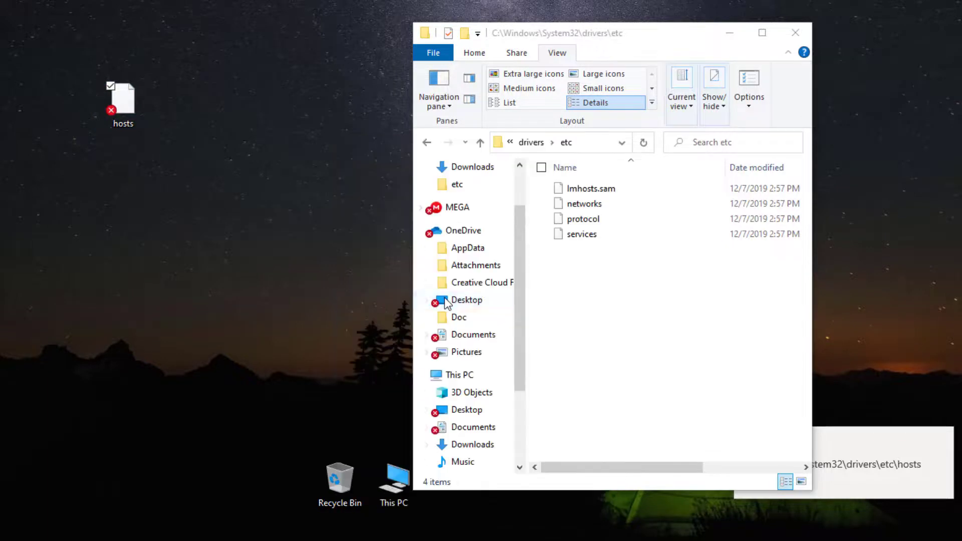
double_click(122, 98)
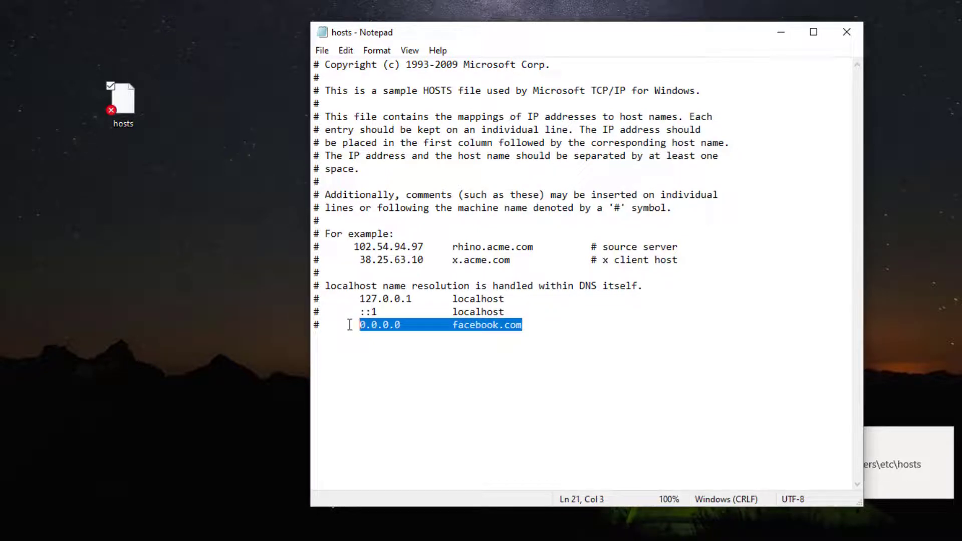
Delete the 0.0.0.0 facebook.com line and write '# example' in its place.
key(Delete)
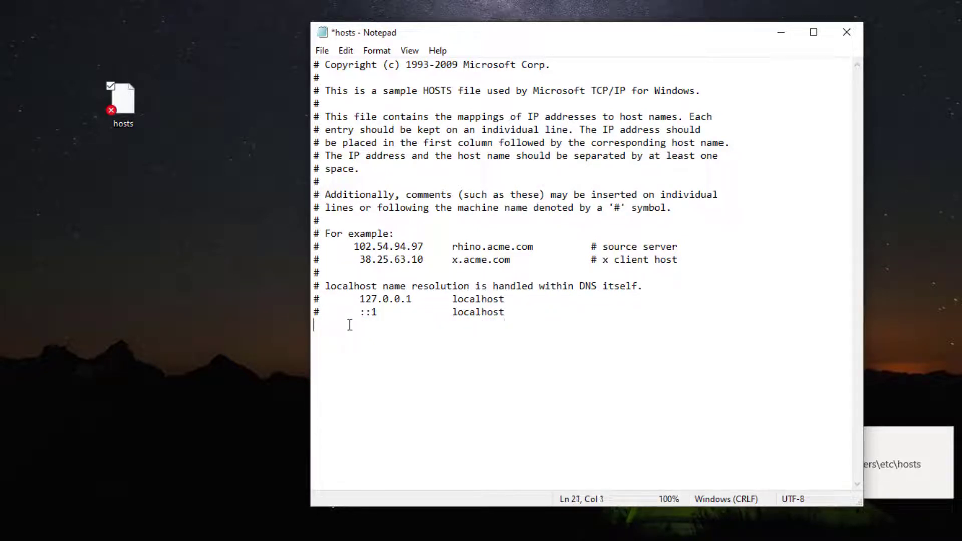
text(#)
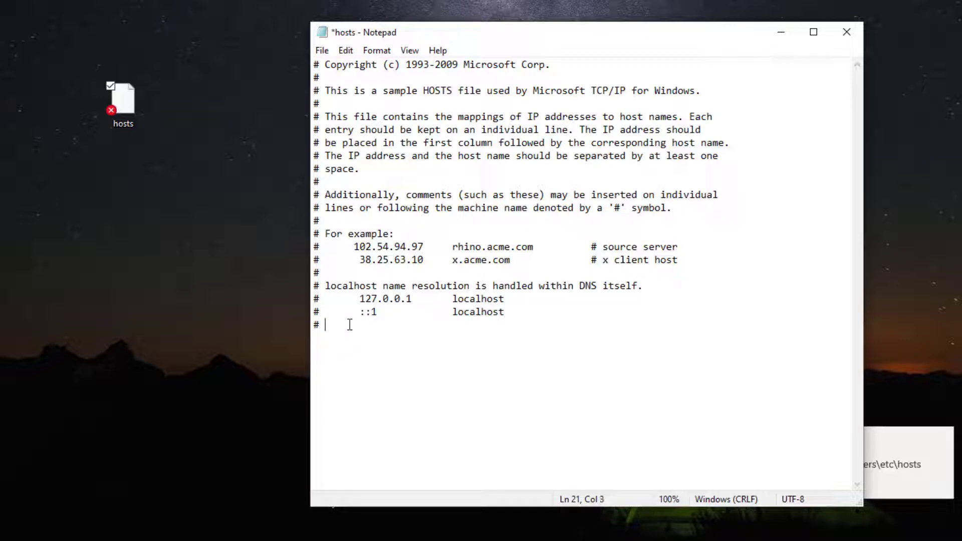
text(e)
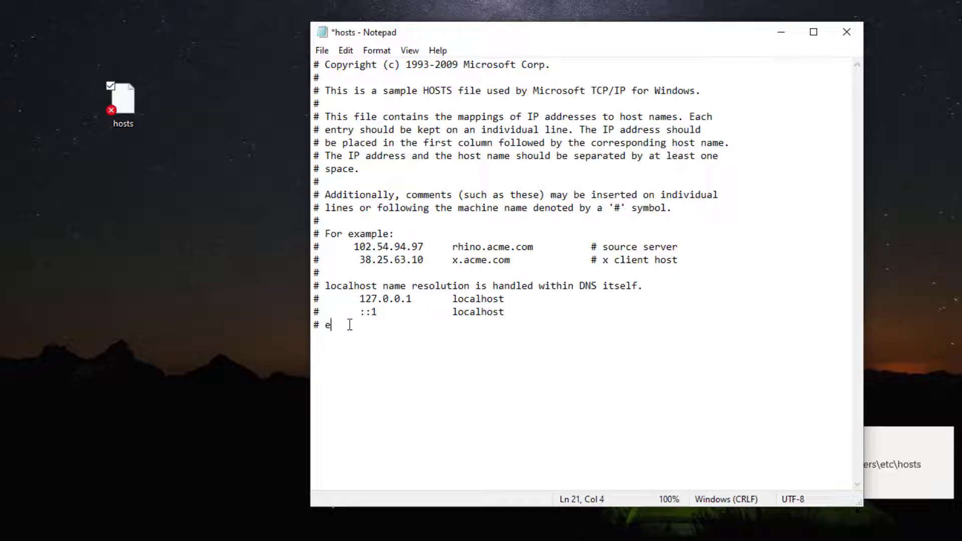
text(xample)
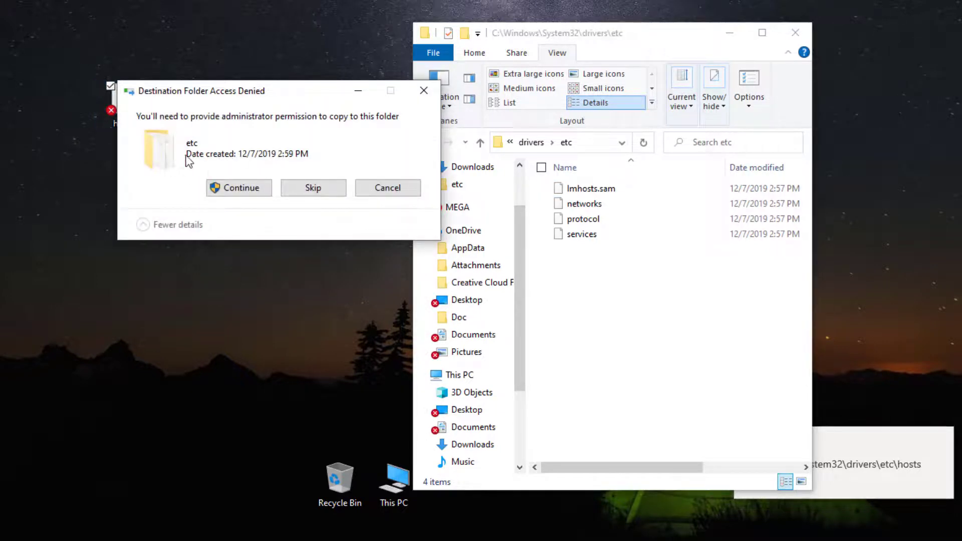
Approve the administrator copy of hosts back into etc and maximize Explorer.
click(239, 188)
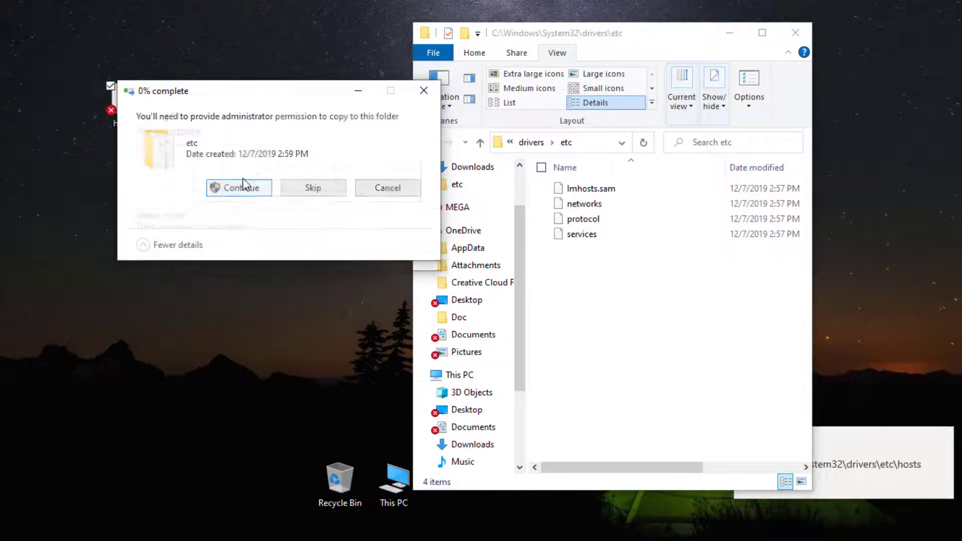
click(238, 187)
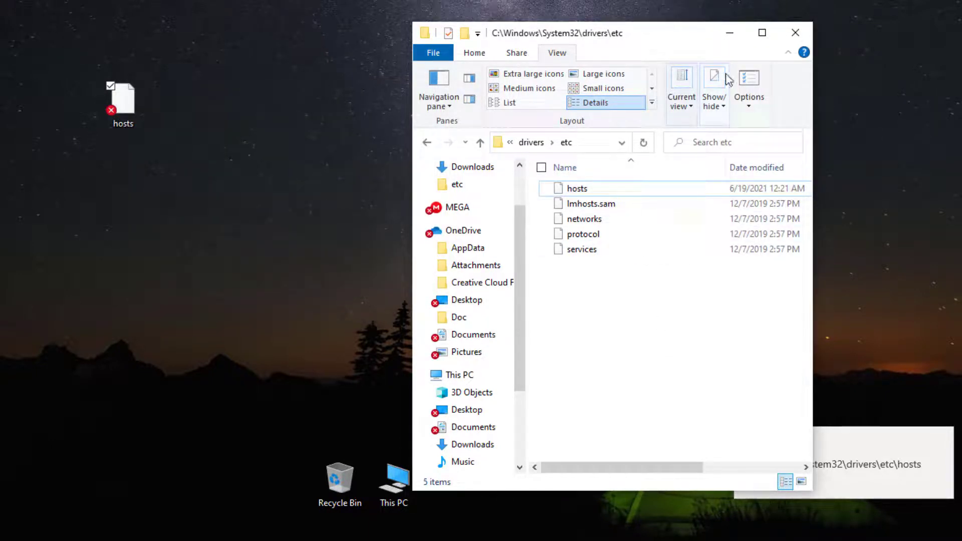
click(761, 32)
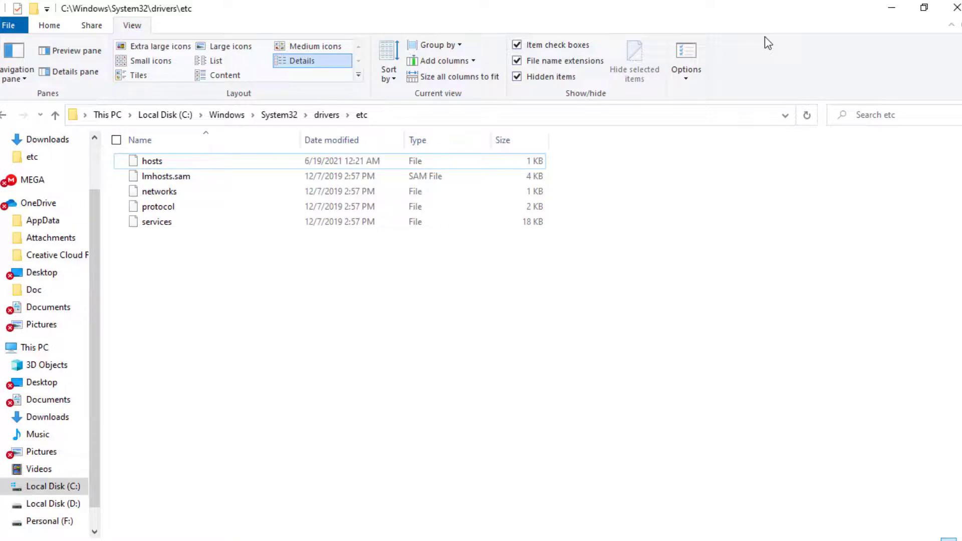